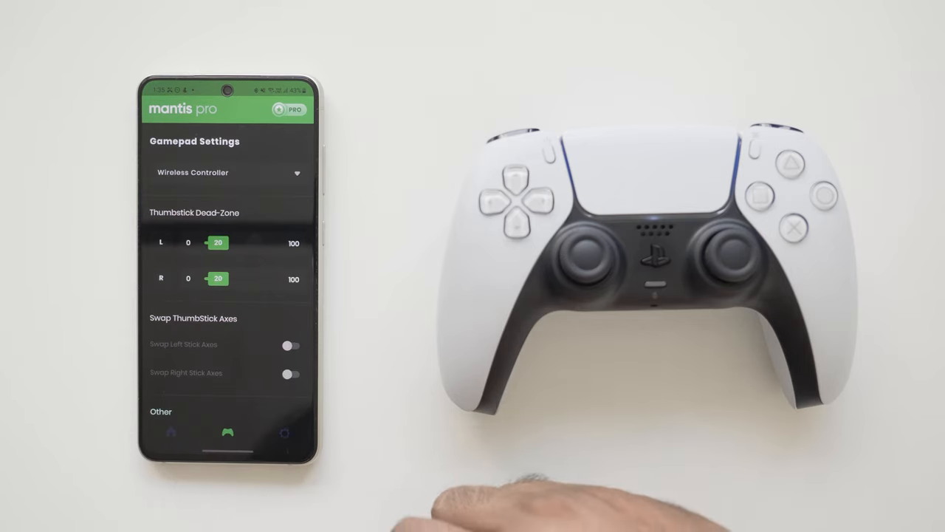
mouse_move(517, 259)
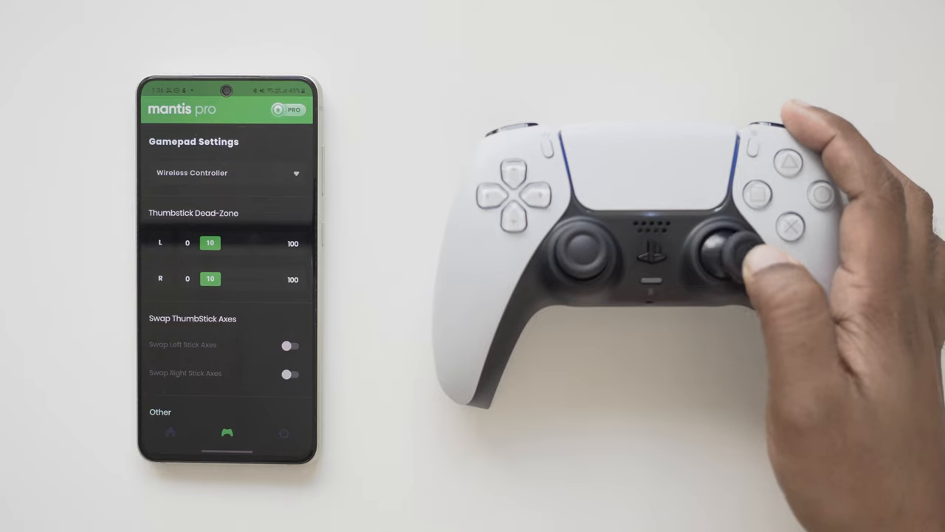
Step: Scroll to the Other section showing Calibrate, Playstation layout and VendorID/ProductID
scroll("down", 3)
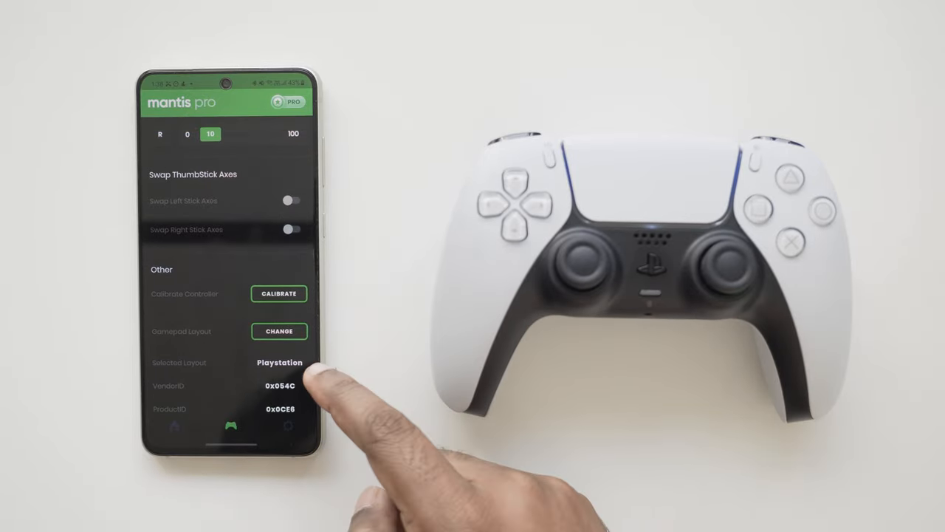
left_click(278, 331)
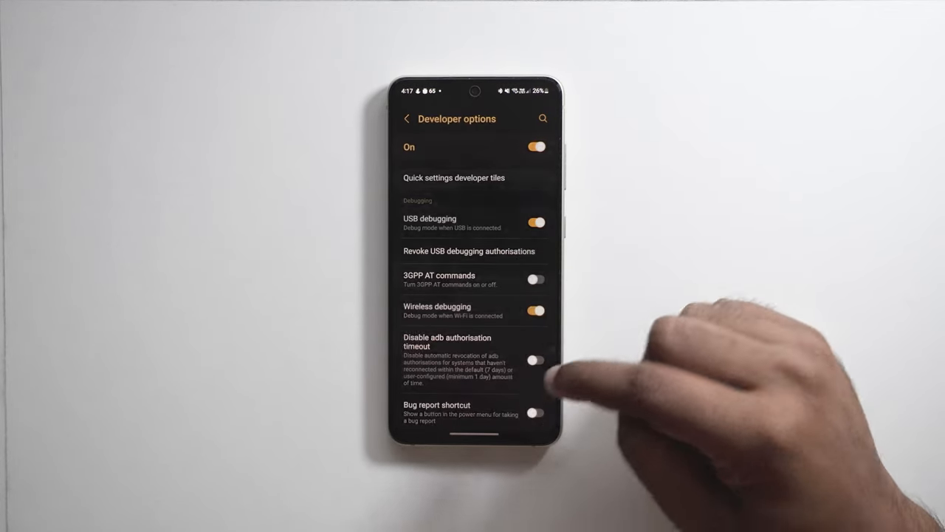
Step: Switch off Wireless debugging in Developer options, leaving USB debugging on
left_click(535, 310)
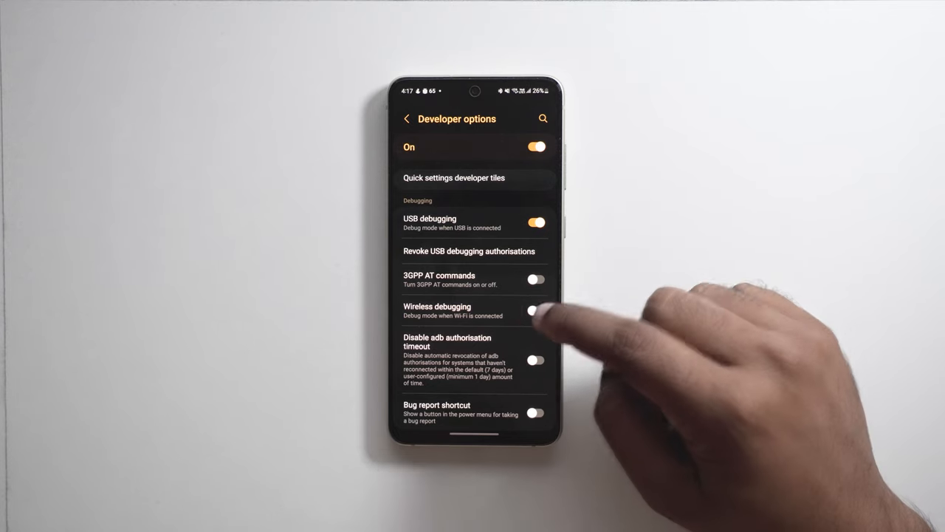
left_click(535, 310)
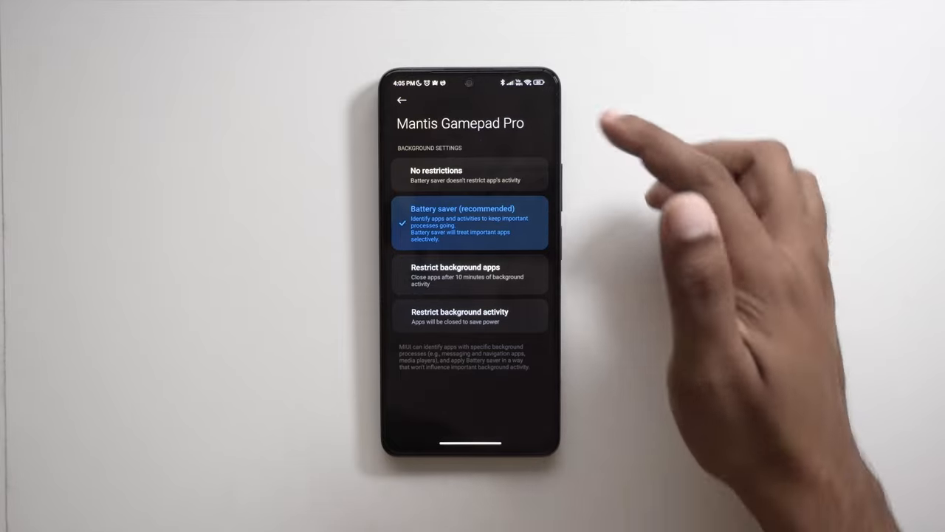
Step: Show Mantis Gamepad Pro's Background settings page with Battery saver (recommended) selected
left_click(471, 175)
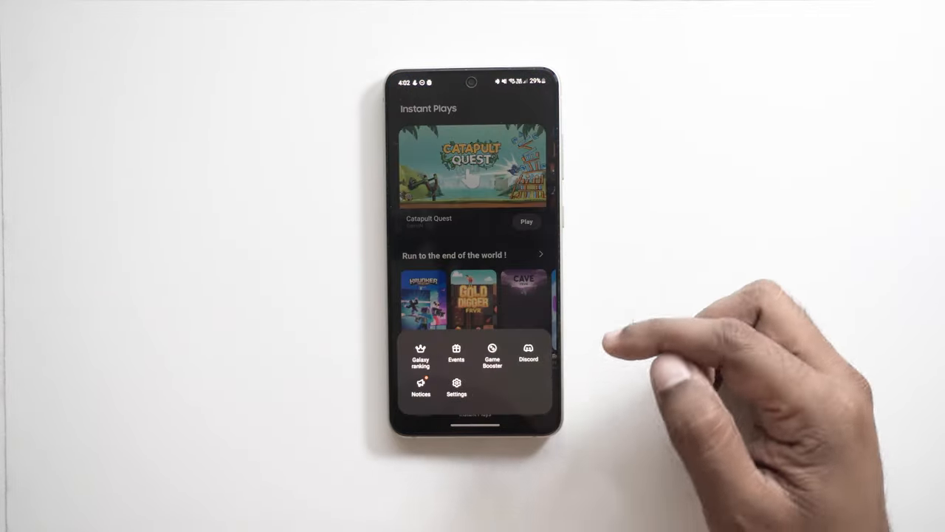
Step: Change Game Booster's Game optimisation setting to Performance
left_click(492, 355)
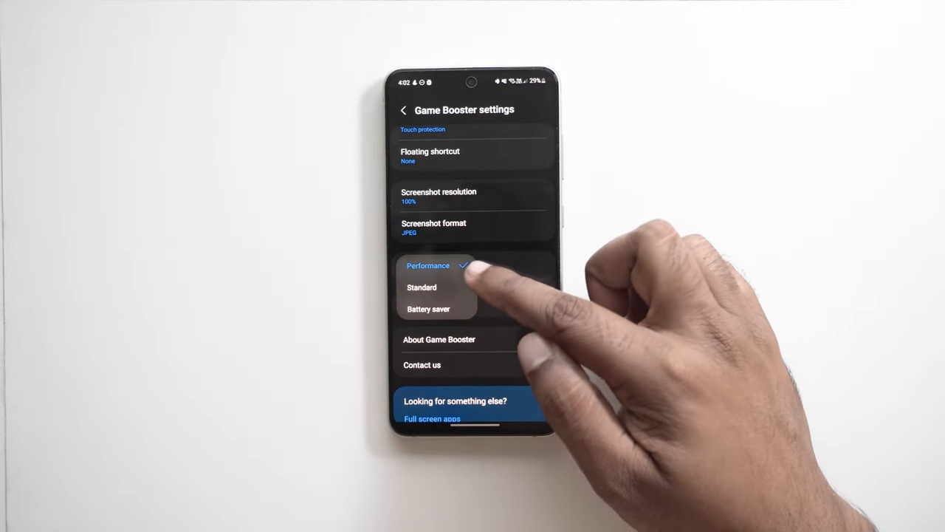
left_click(429, 265)
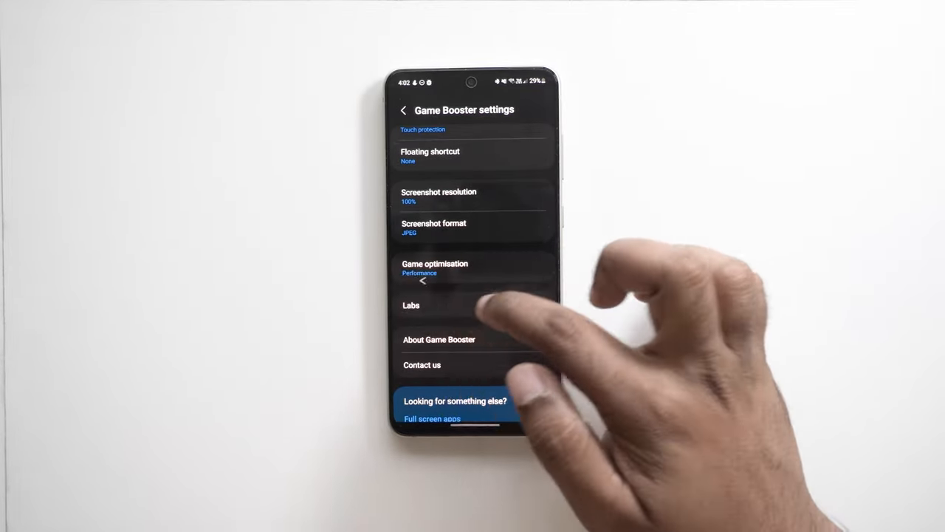